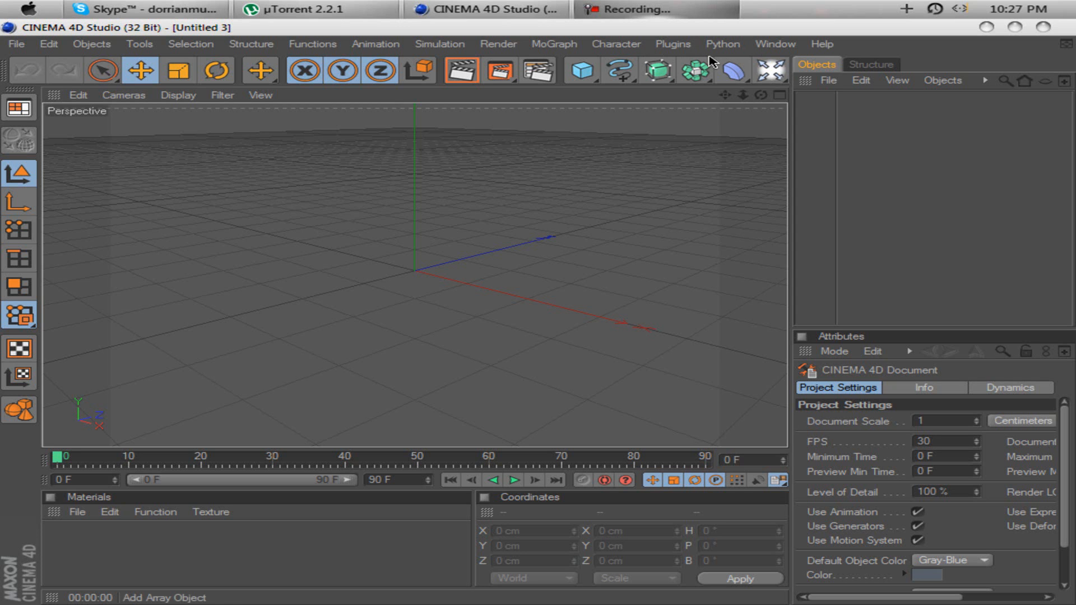
{"action": "mouse_move", "coordinate": [754, 84]}
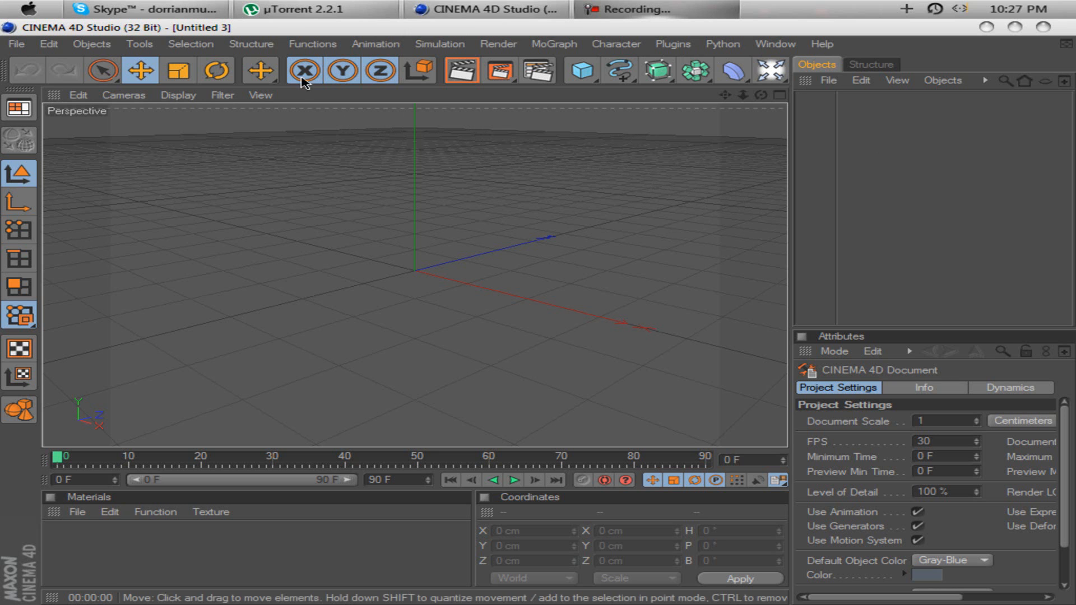
Step: Bring up the File menu to reach the new-scene command
{"action": "left_click", "coordinate": [14, 44]}
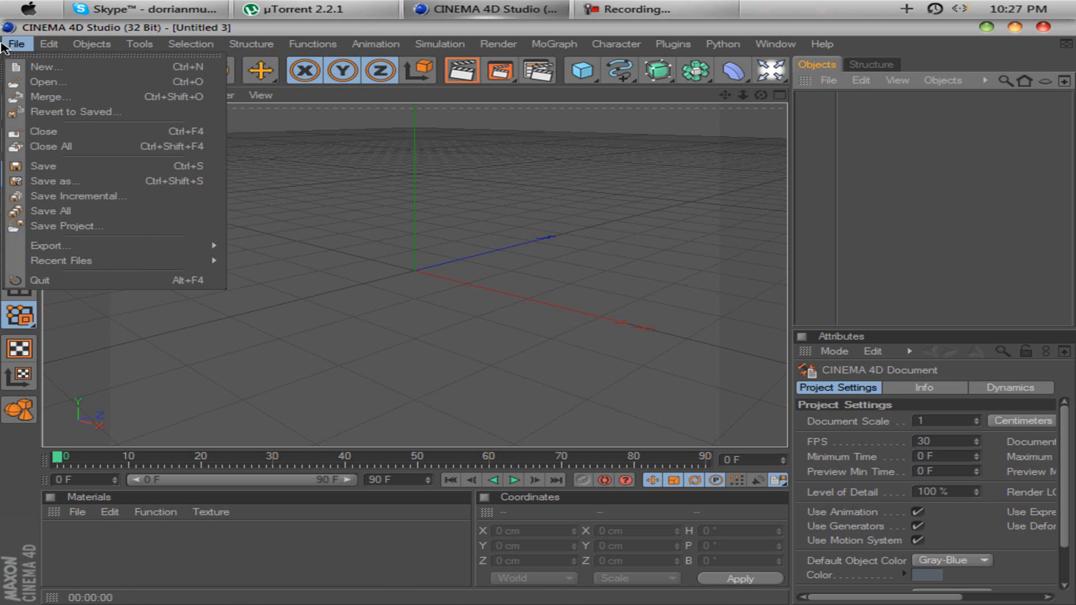
Step: Start a new empty scene and add a Plane primitive to it
{"action": "left_click", "coordinate": [45, 66]}
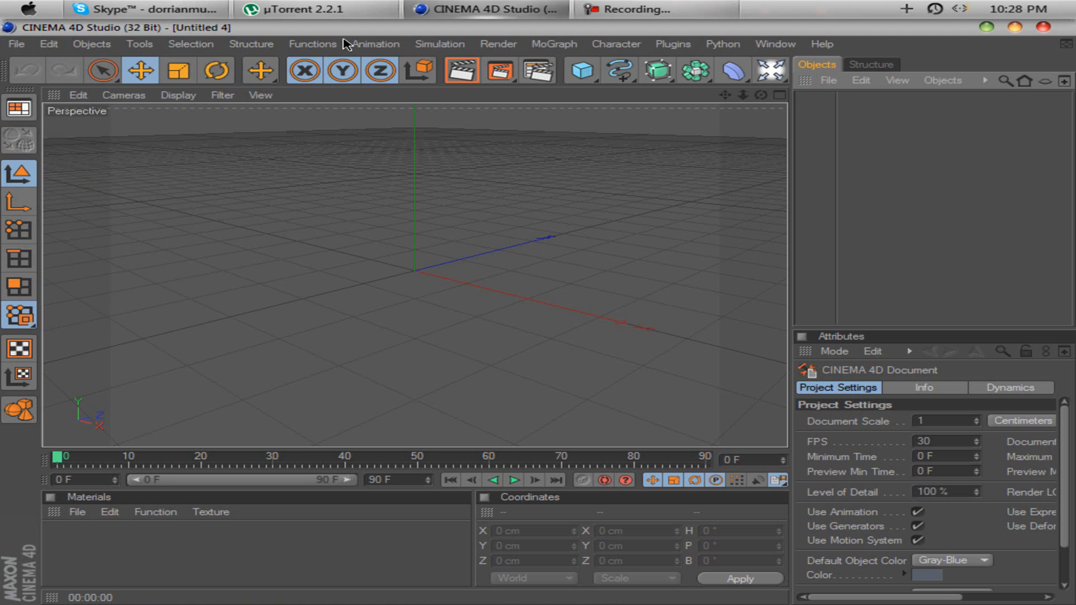
{"action": "mouse_move", "coordinate": [728, 59]}
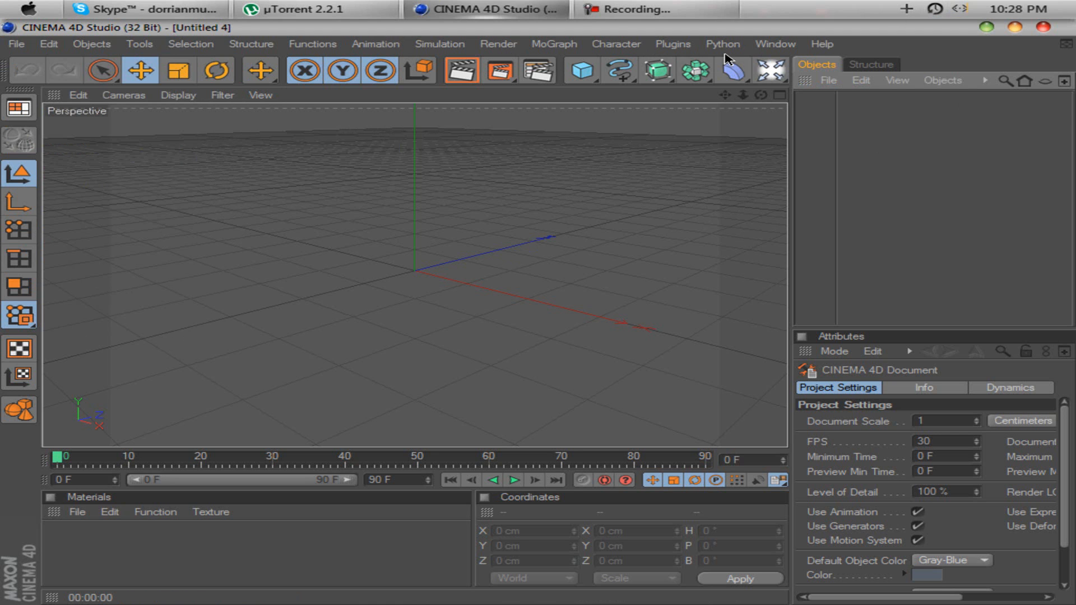
{"action": "mouse_move", "coordinate": [552, 48]}
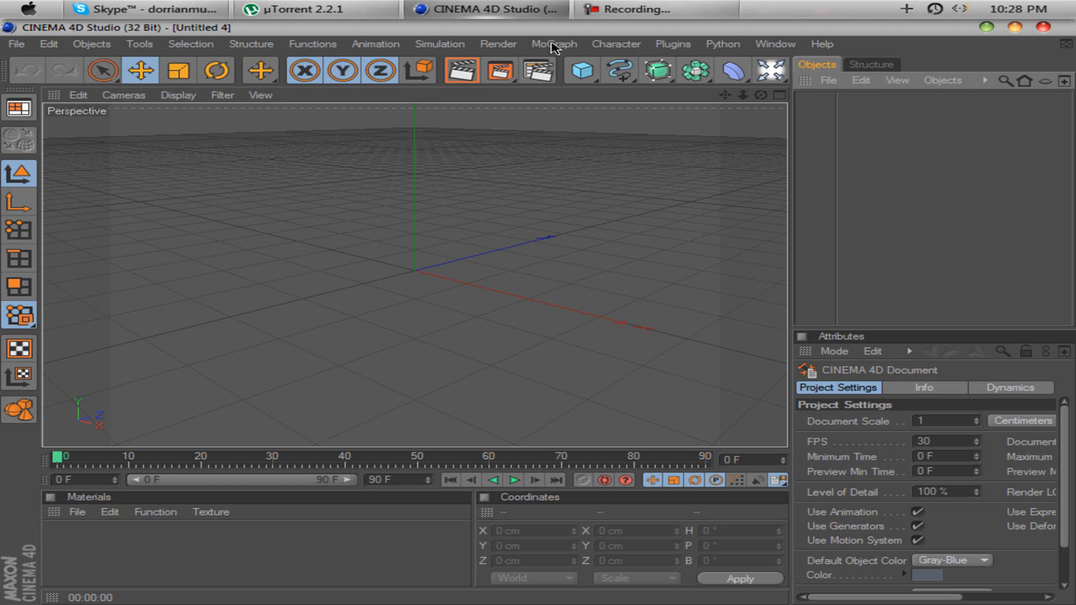
{"action": "left_click", "coordinate": [581, 71]}
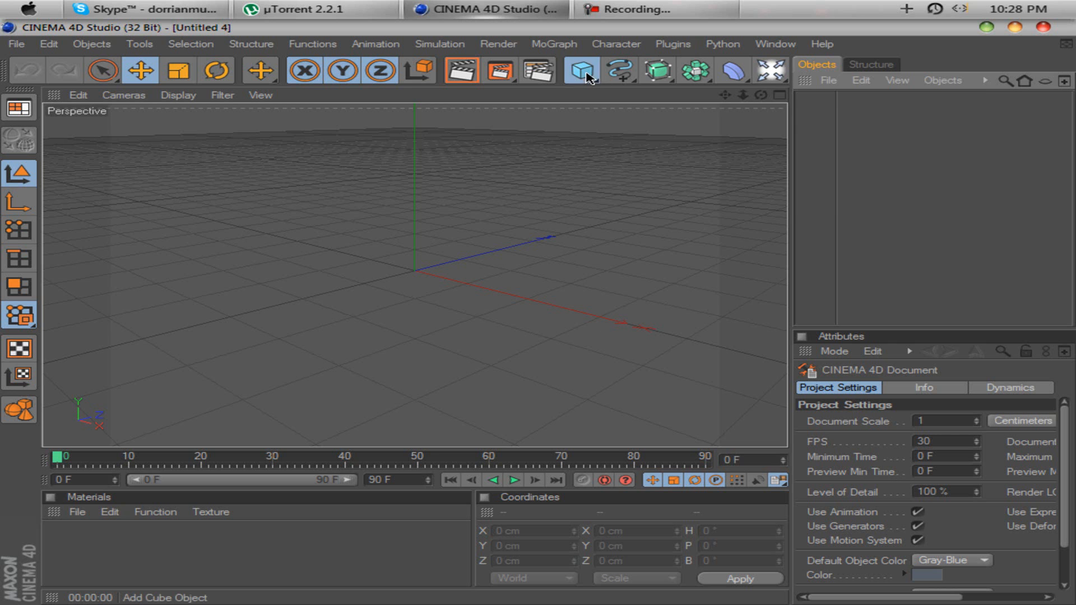
{"action": "left_click", "coordinate": [582, 71]}
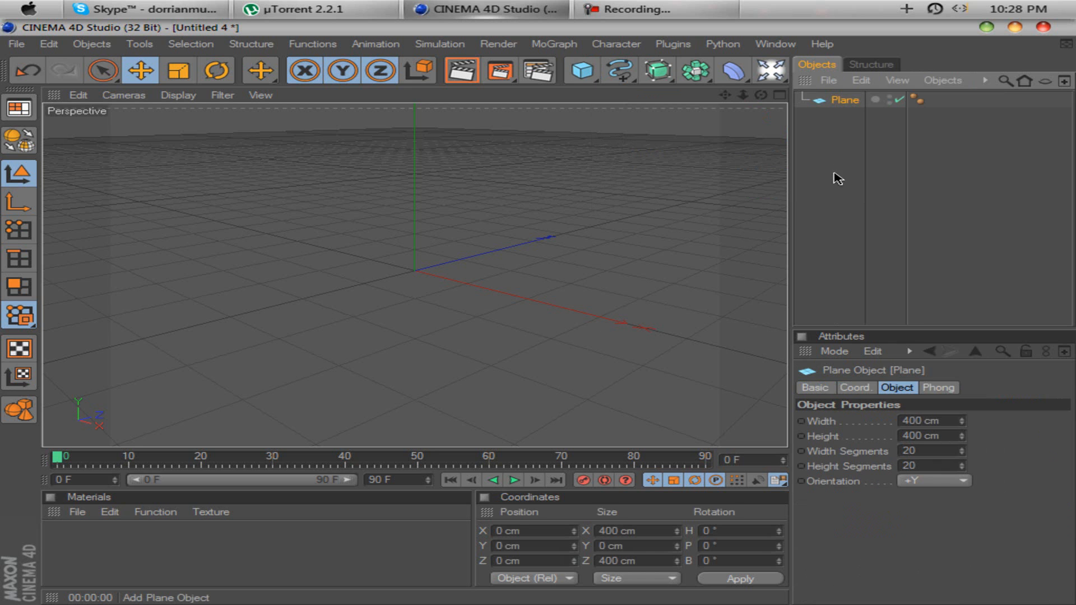
Step: Set the plane's Width and Height to 99999999 cm so it stretches beyond view
{"action": "left_click", "coordinate": [922, 421]}
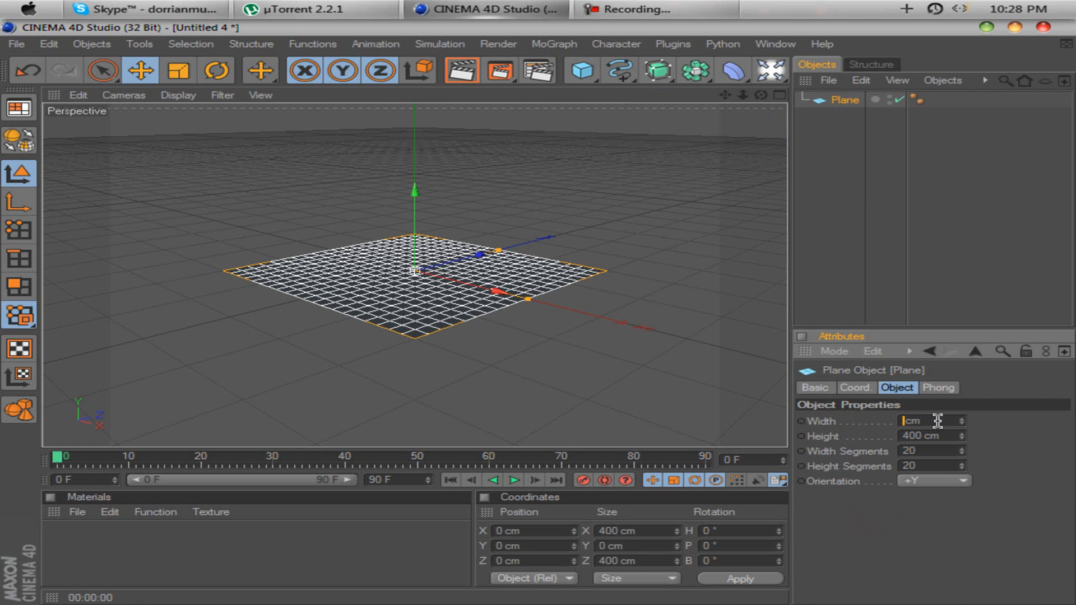
{"action": "type", "text": "99999999"}
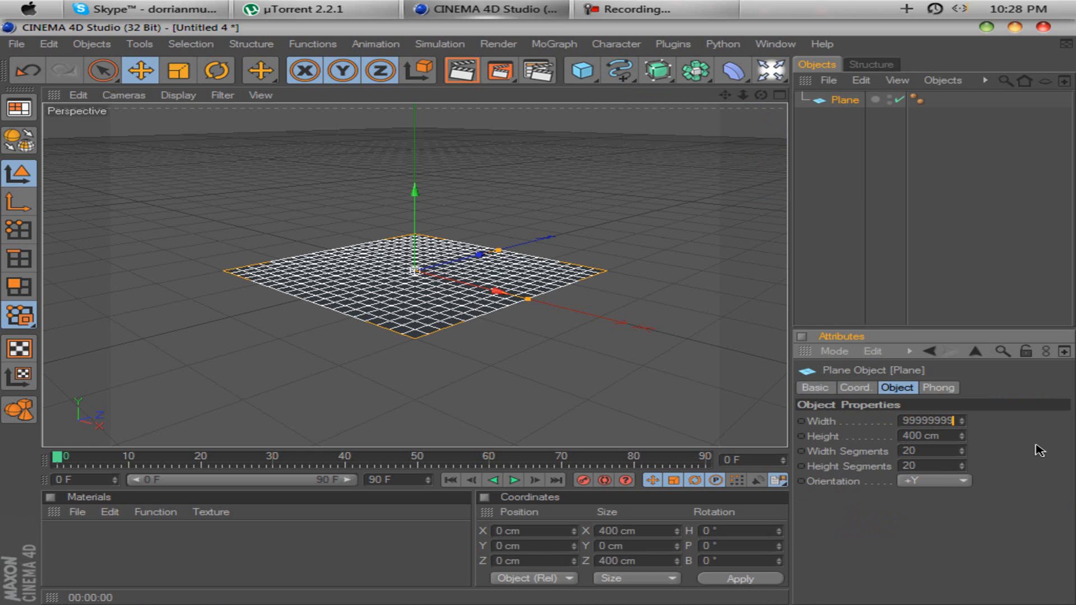
{"action": "type", "text": "0 cm"}
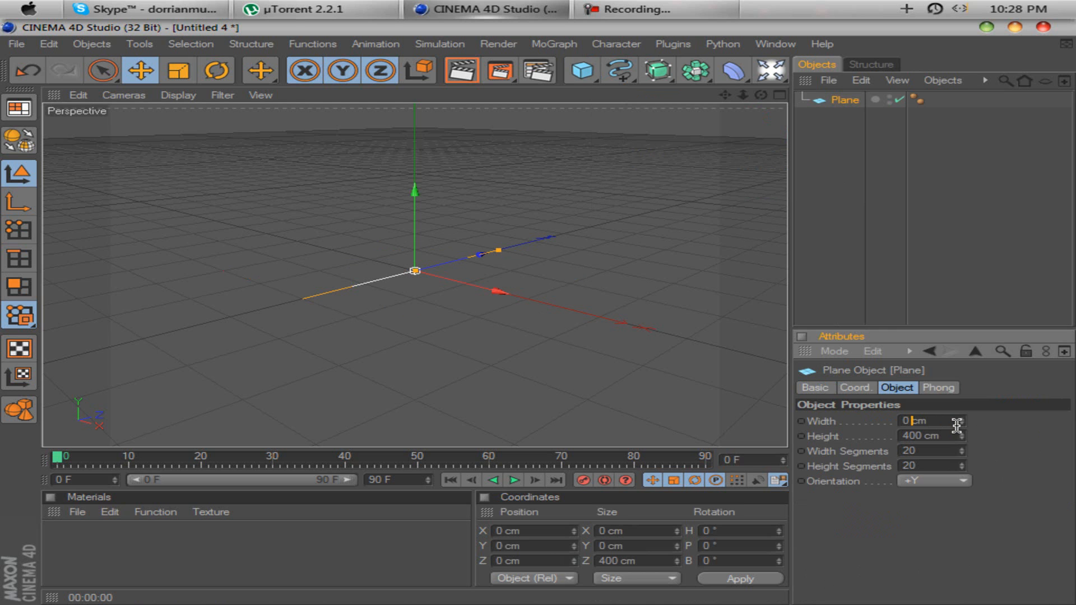
{"action": "type", "text": "999999999"}
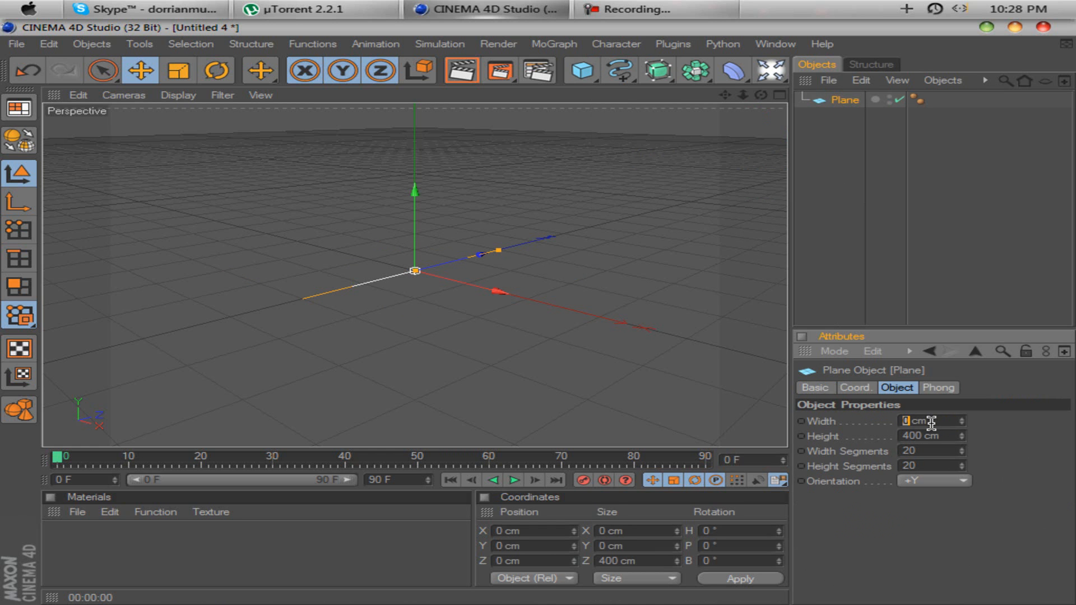
{"action": "type", "text": "99999999"}
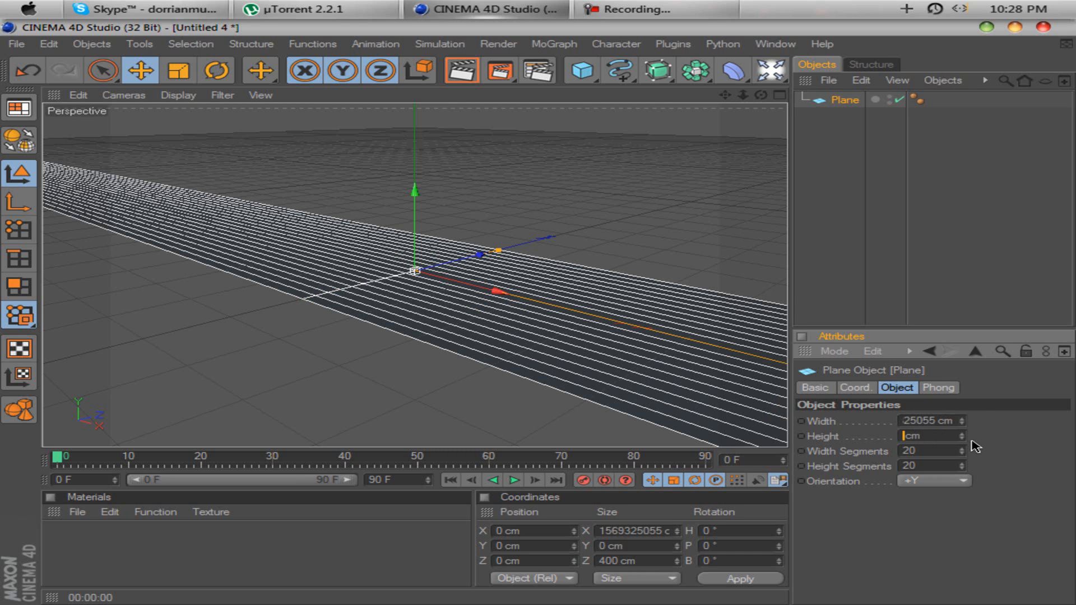
{"action": "type", "text": "99999999"}
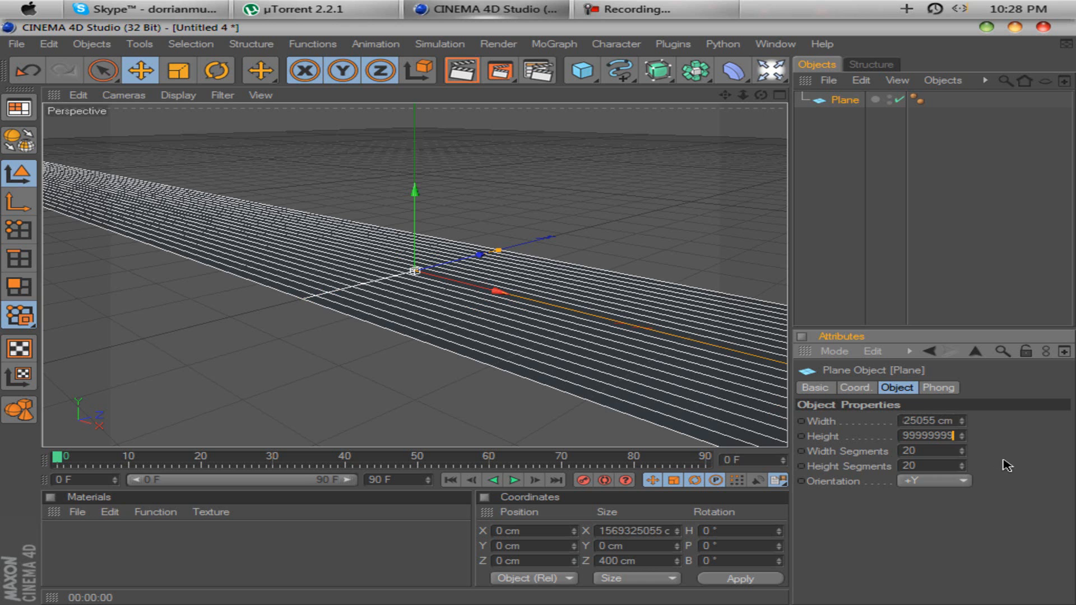
{"action": "type", "text": "19423 cm"}
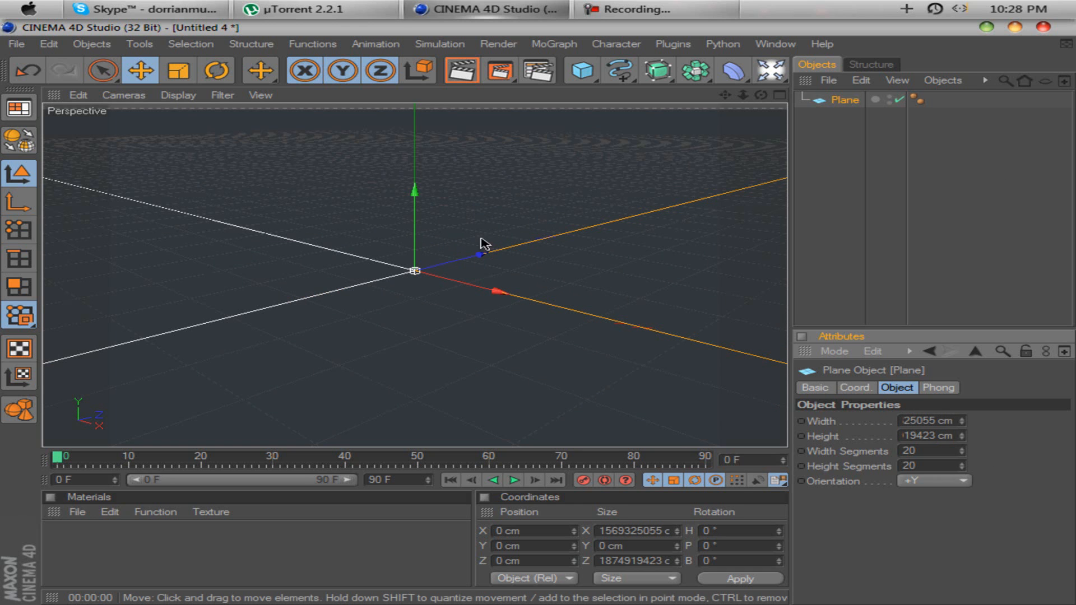
{"action": "mouse_move", "coordinate": [570, 51]}
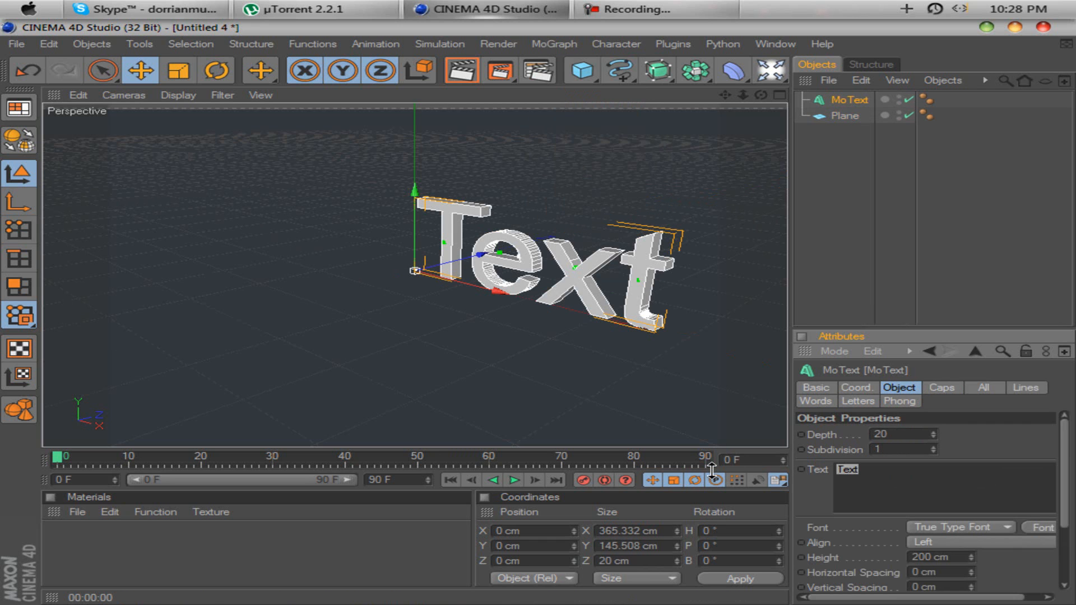
Step: Make the MoText read 'DxHD', give it a serif TrueType font and select the MoText object
{"action": "type", "text": "Dx"}
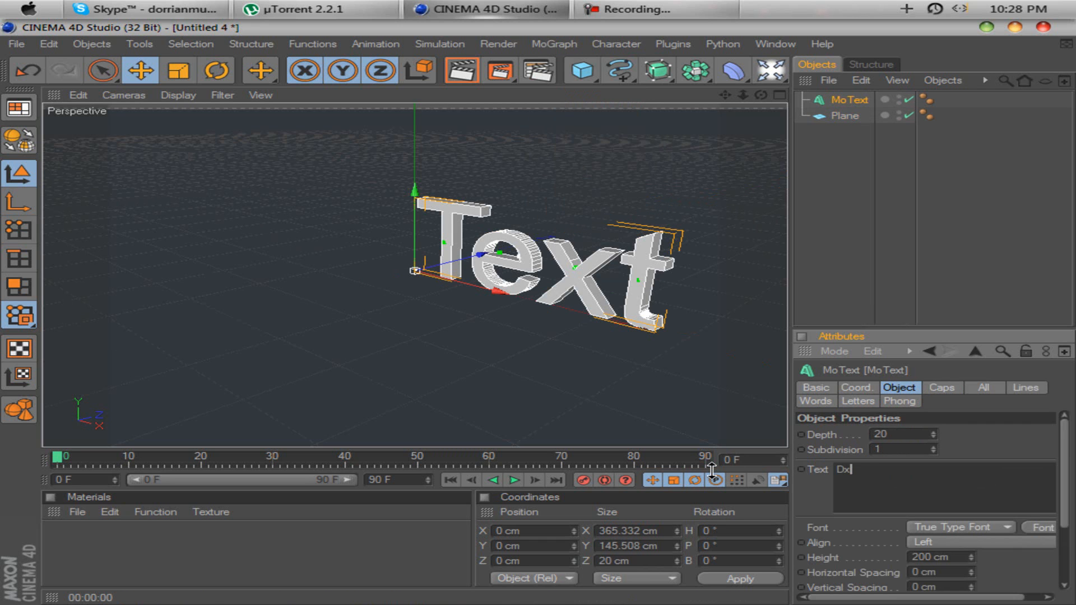
{"action": "type", "text": "HD"}
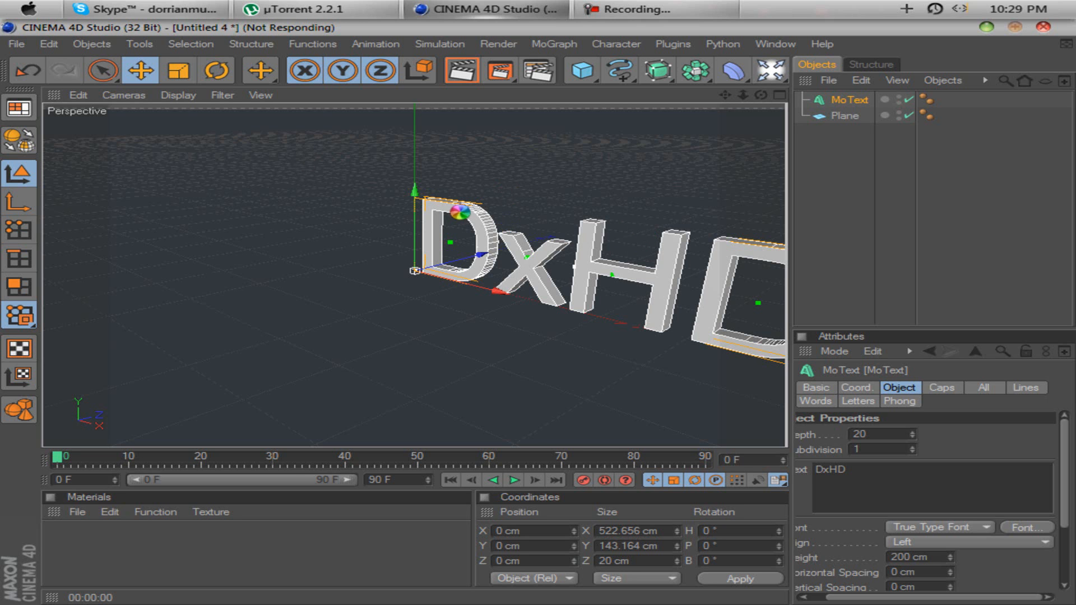
{"action": "left_click", "coordinate": [1026, 527]}
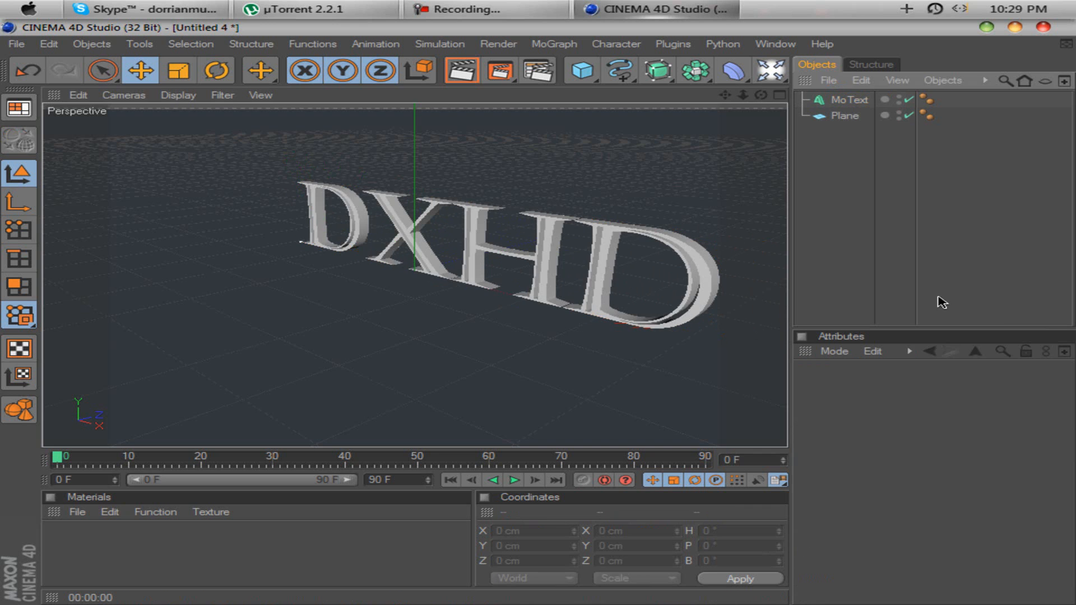
{"action": "left_click", "coordinate": [849, 100]}
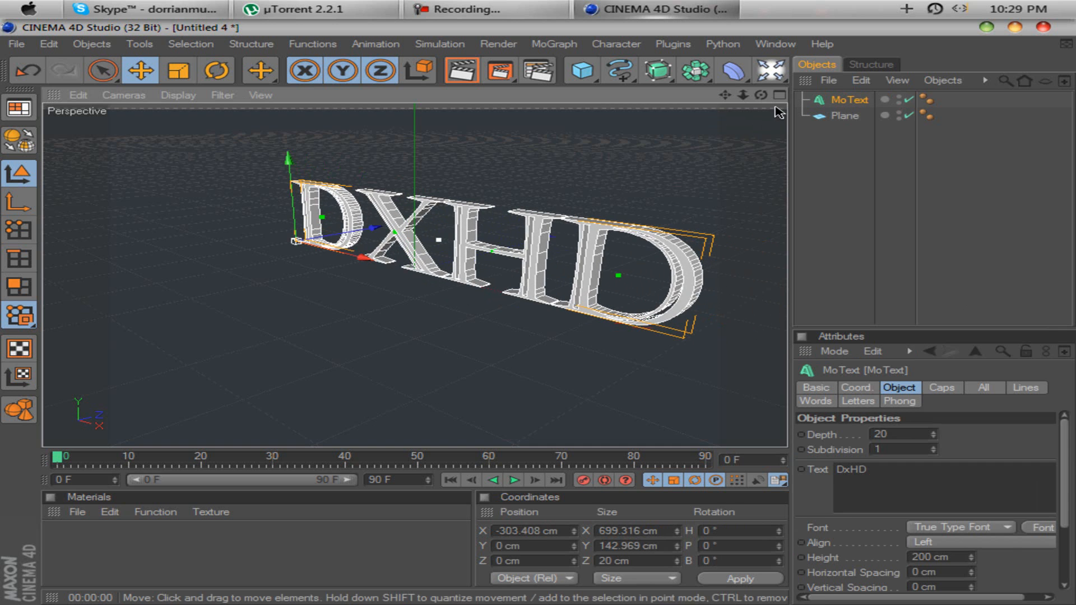
Step: Add an Explosion deformer under the MoText and raise its Strength slightly
{"action": "left_click", "coordinate": [731, 71]}
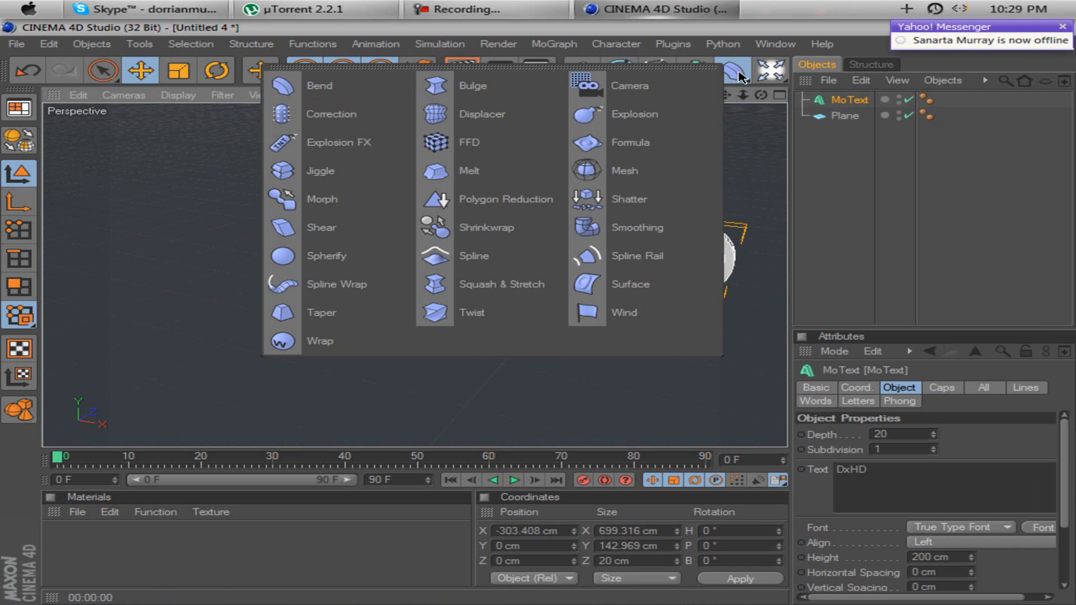
{"action": "left_click", "coordinate": [635, 115]}
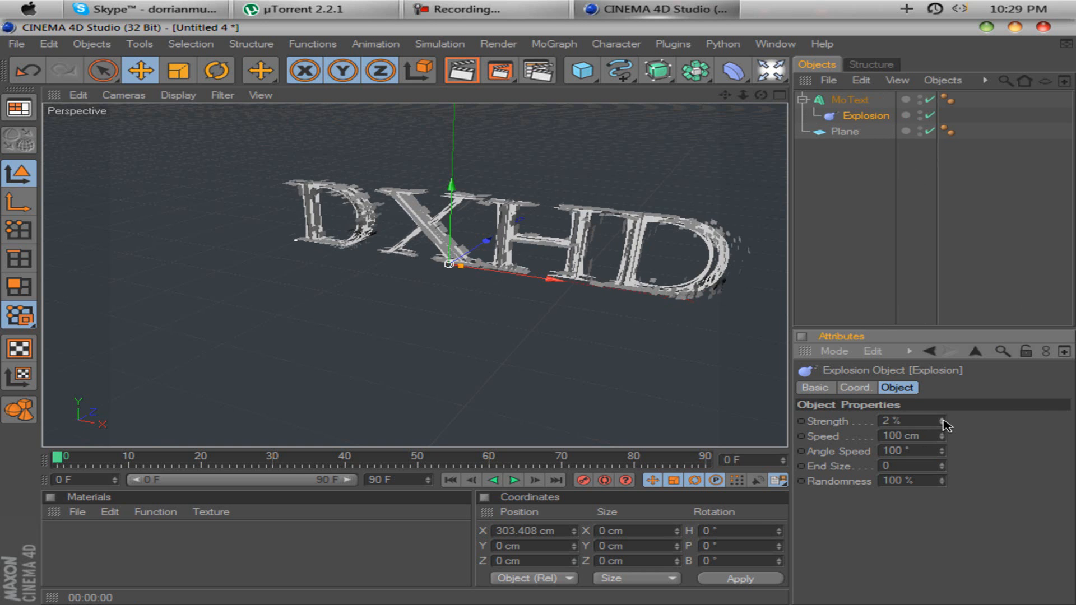
{"action": "left_click", "coordinate": [943, 419]}
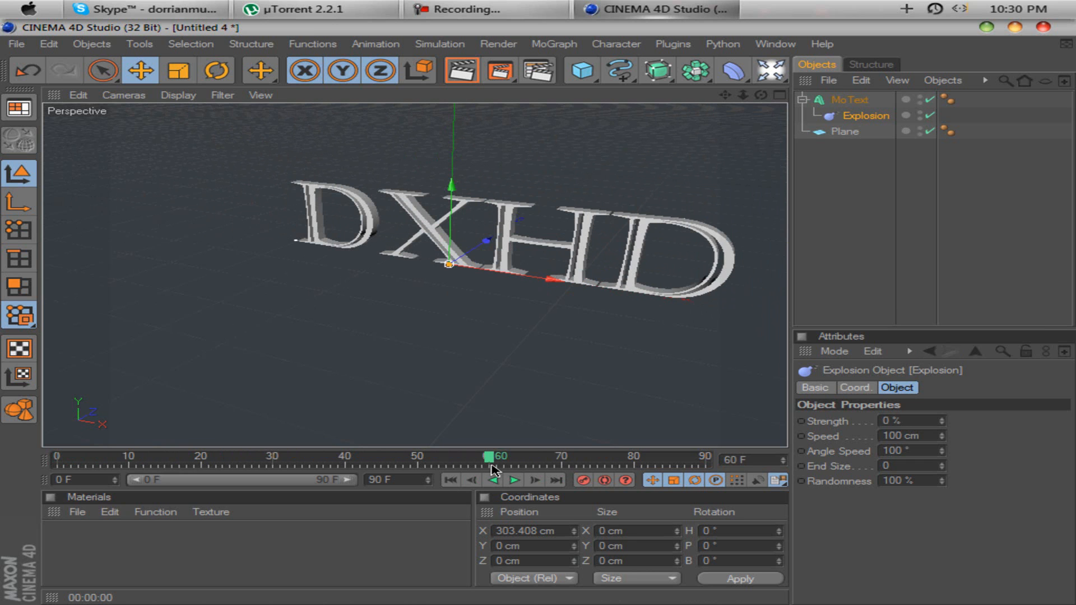
Step: Keyframe Strength 0% at frame 0 and 100% at frame 70, scrubbing to check the interpolation
{"action": "left_click_drag", "start_coordinate": [490, 456], "coordinate": [578, 457]}
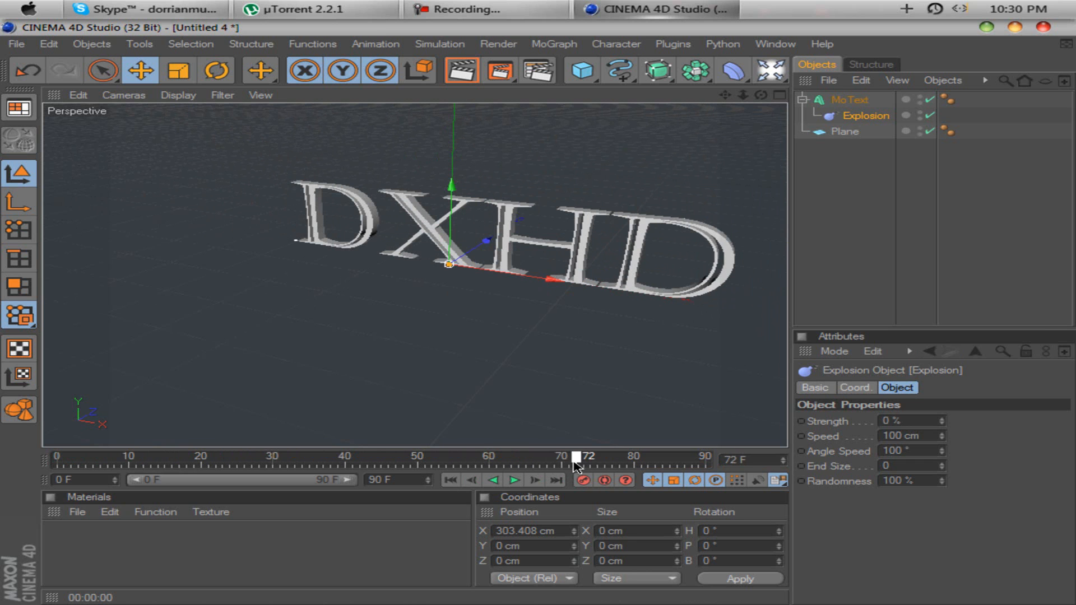
{"action": "left_click_drag", "start_coordinate": [578, 456], "coordinate": [563, 457]}
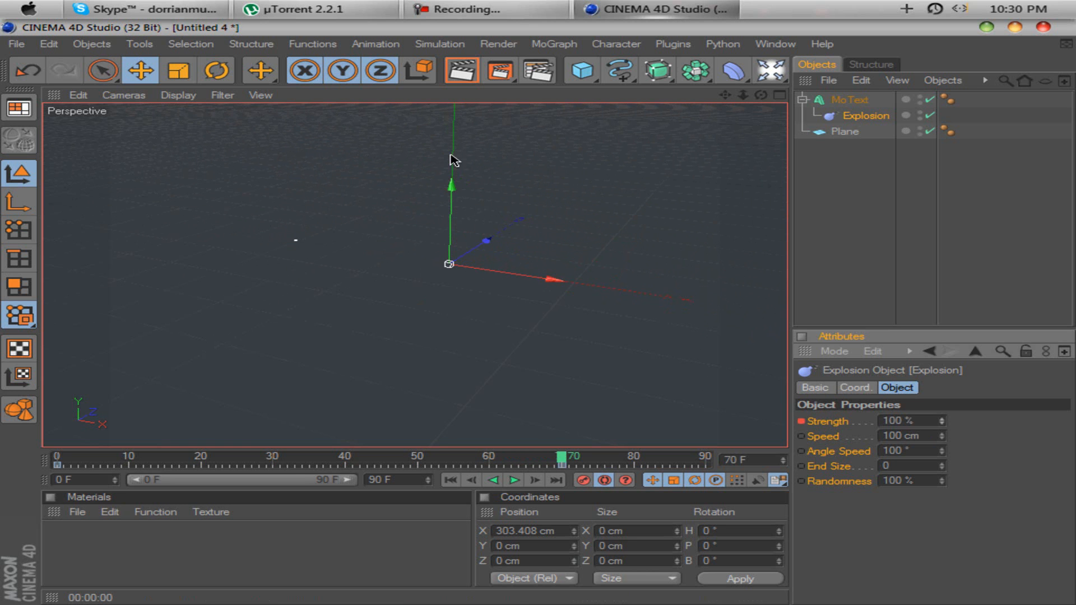
{"action": "left_click_drag", "start_coordinate": [564, 456], "coordinate": [511, 456]}
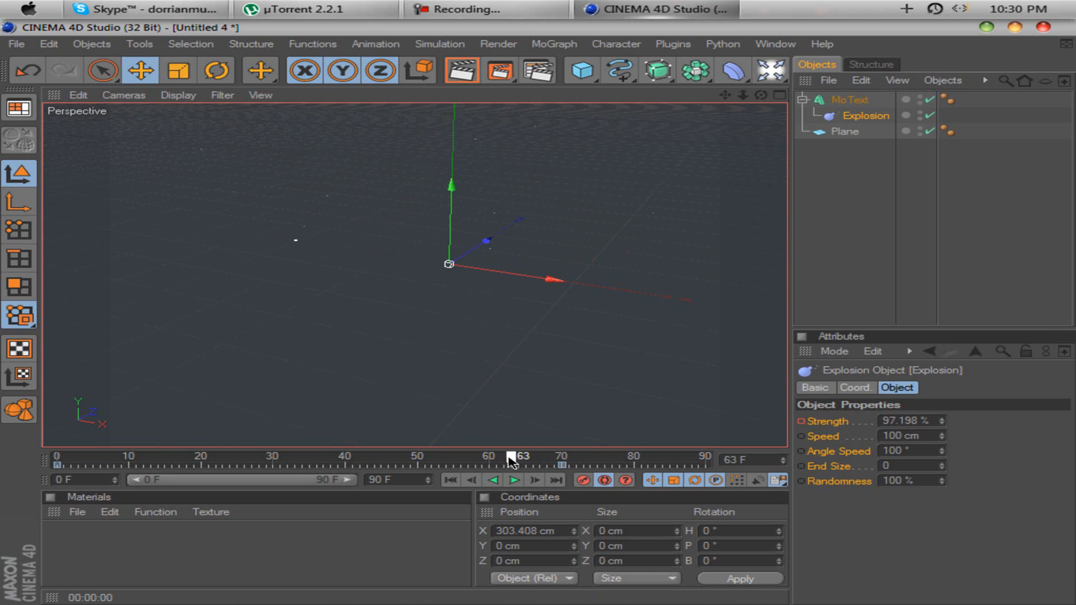
{"action": "left_click_drag", "start_coordinate": [511, 456], "coordinate": [209, 456]}
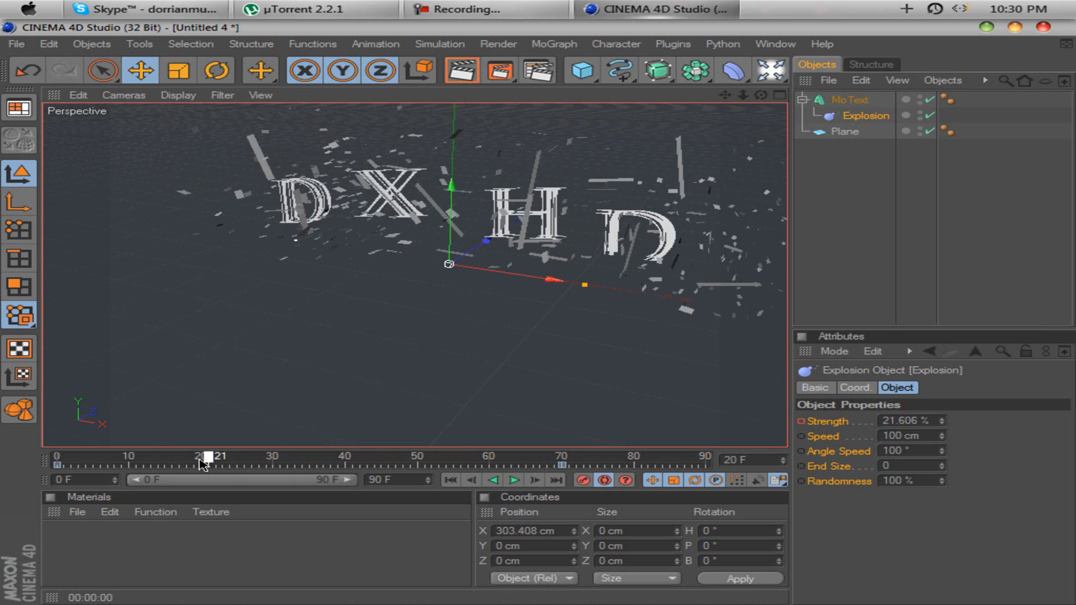
{"action": "left_click_drag", "start_coordinate": [210, 466], "coordinate": [563, 465]}
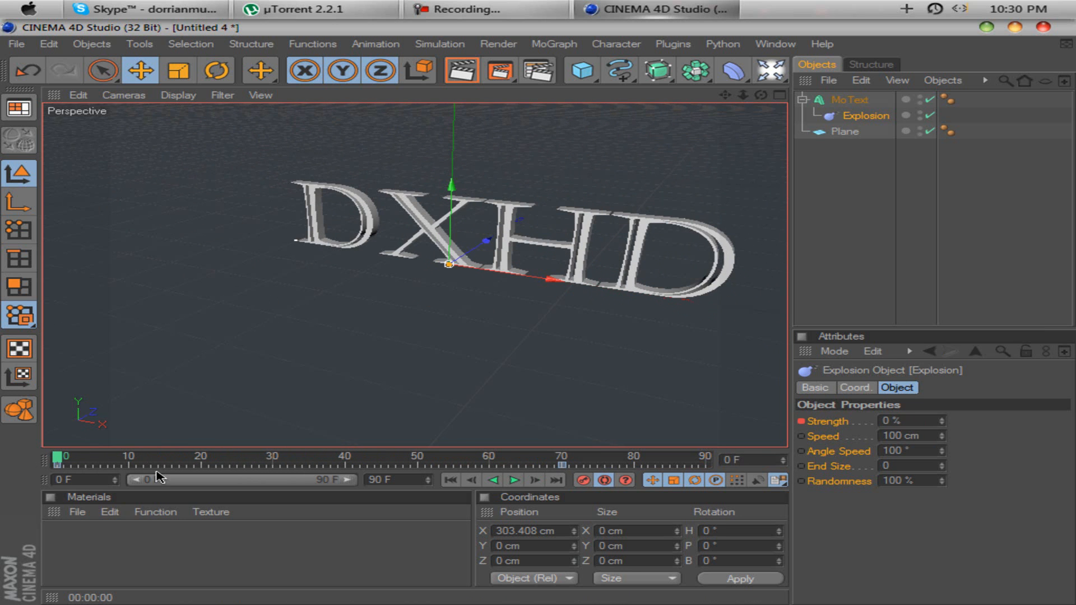
Step: Play the animation repeatedly to watch the DXHD letters shatter into fragments
{"action": "left_click", "coordinate": [514, 480]}
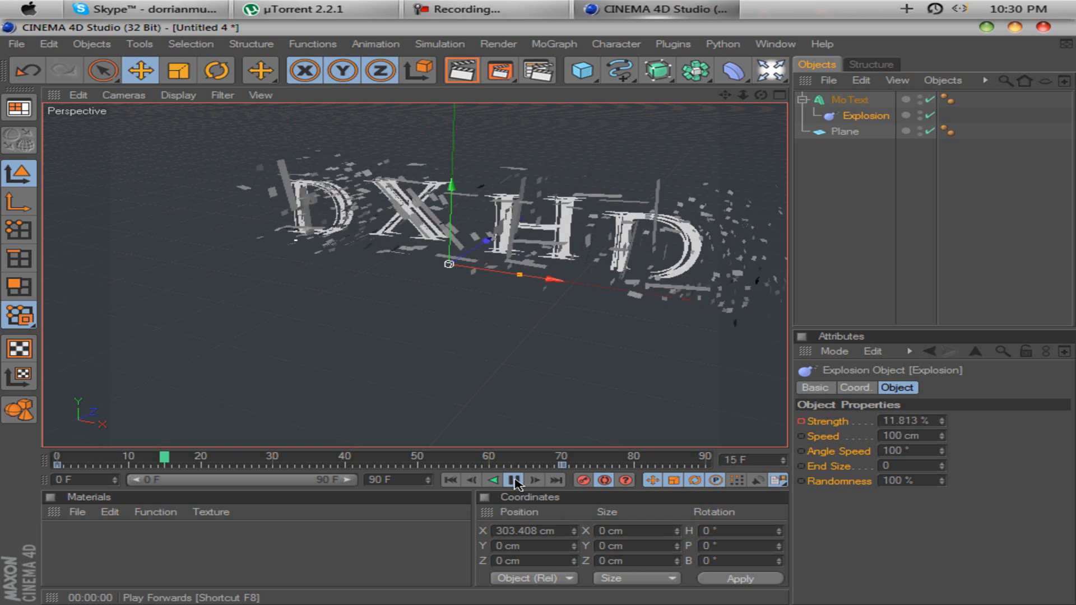
{"action": "left_click", "coordinate": [514, 480]}
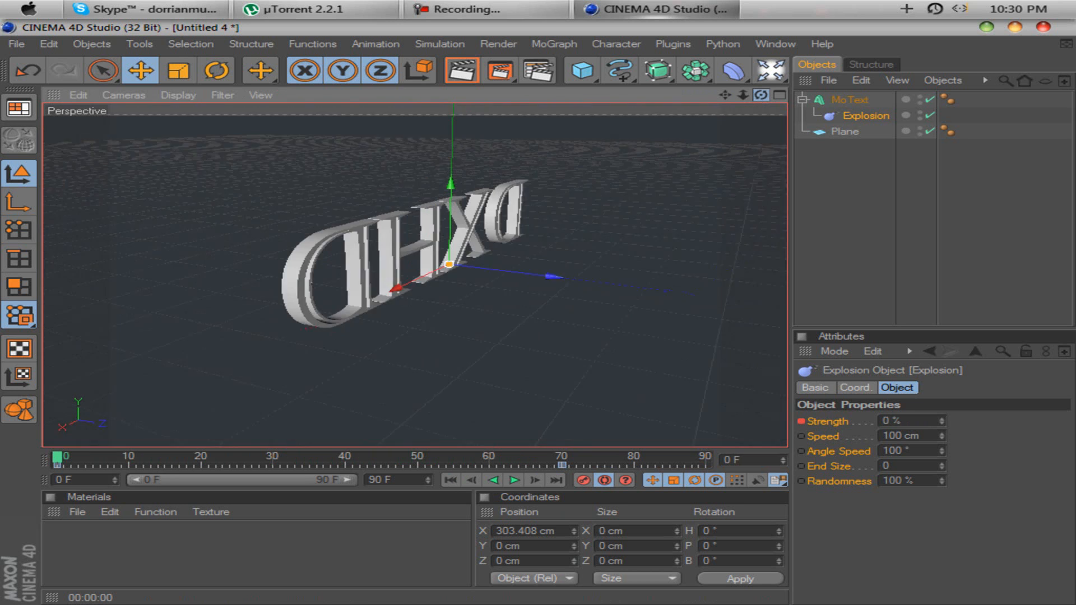
{"action": "left_click", "coordinate": [514, 480]}
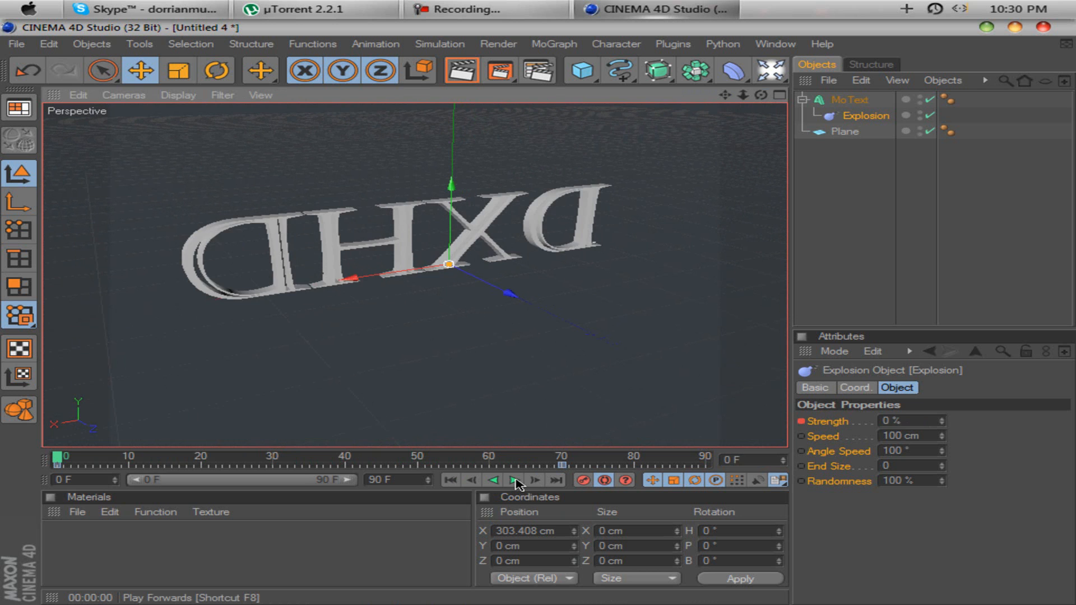
{"action": "left_click", "coordinate": [514, 480]}
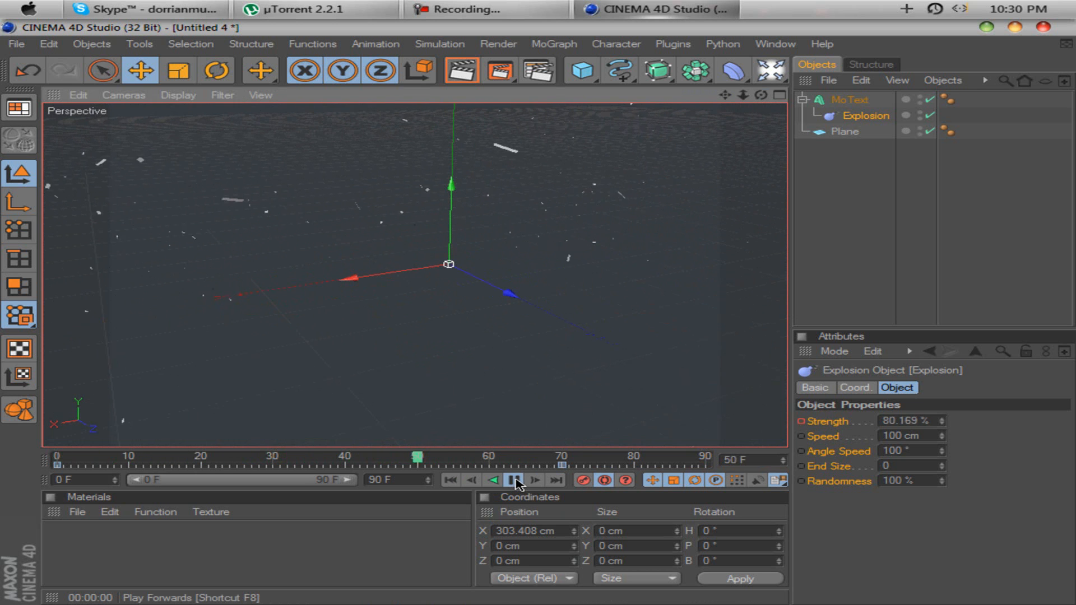
{"action": "left_click", "coordinate": [515, 480]}
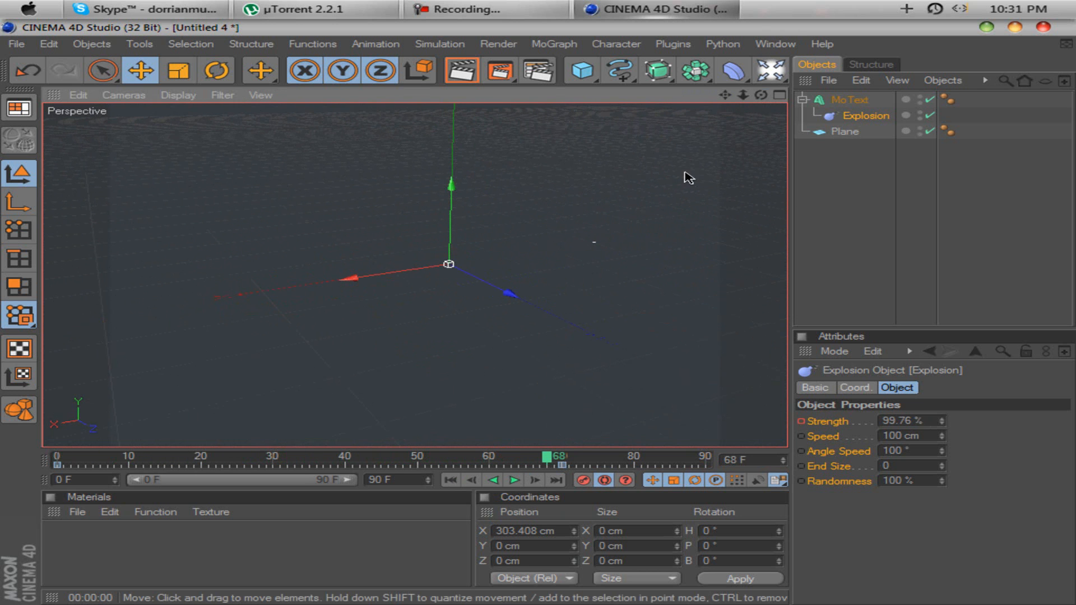